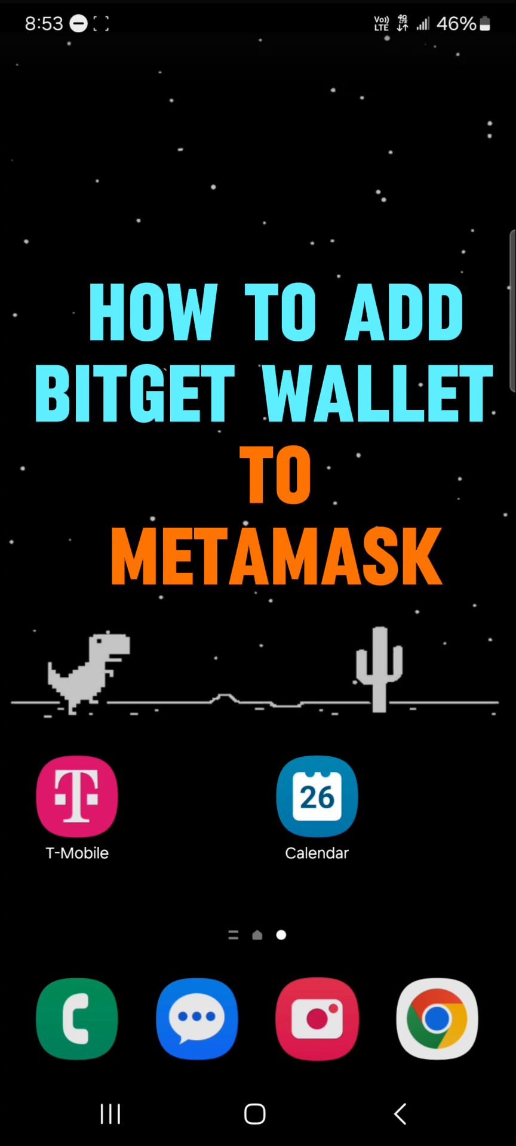
- Launch Bitget Wallet from the Android app drawer's first page
click(258, 439)
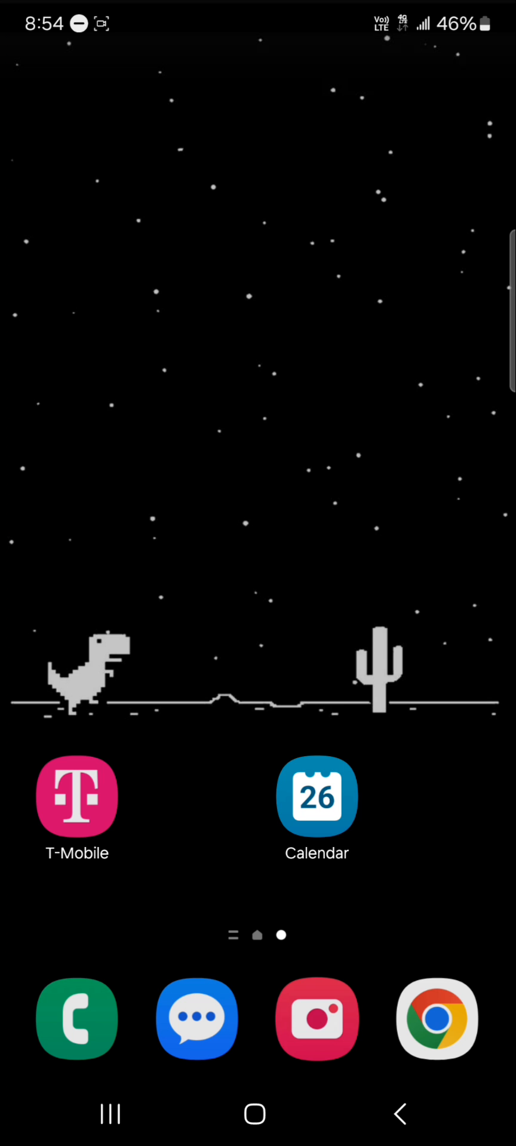
scroll(up, 3)
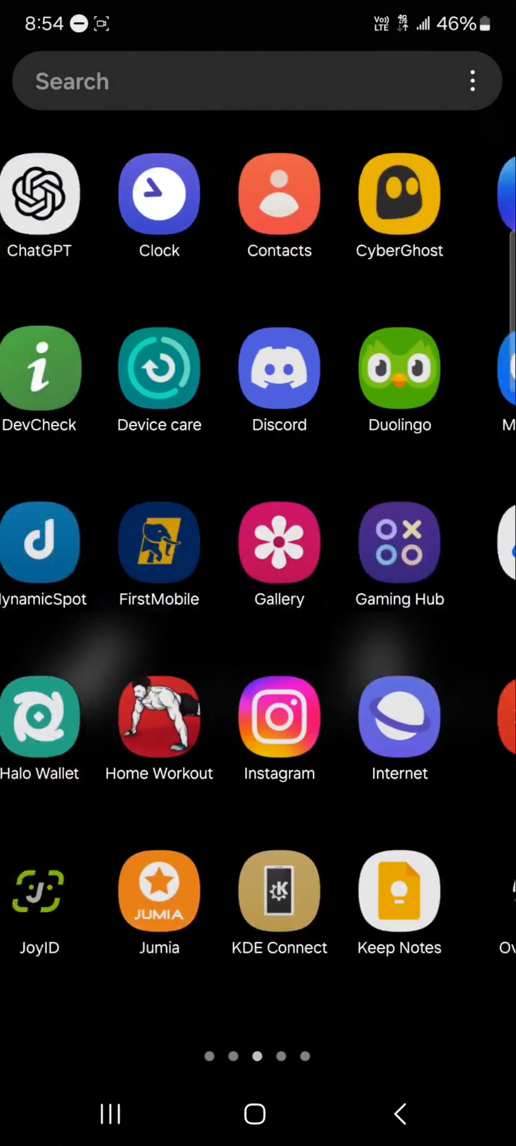
scroll(right, 3)
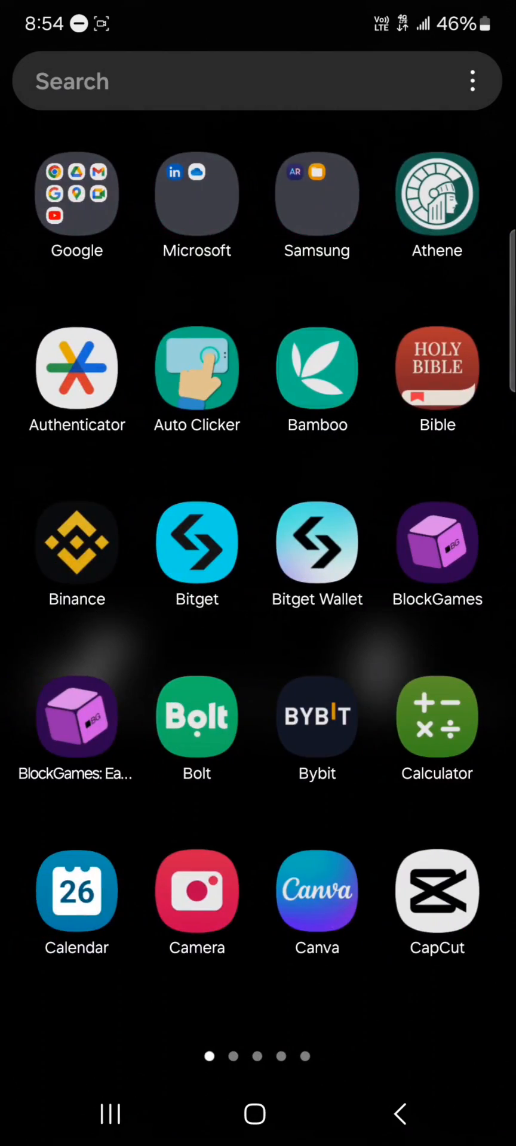
click(316, 541)
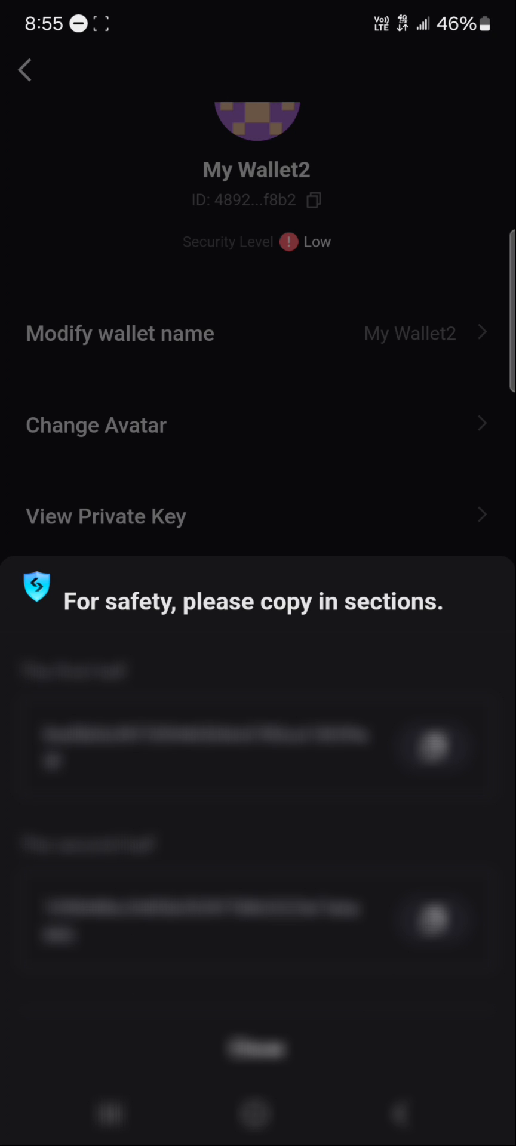
- Copy a section of My Wallet2's private key from the bottom sheet
click(254, 1114)
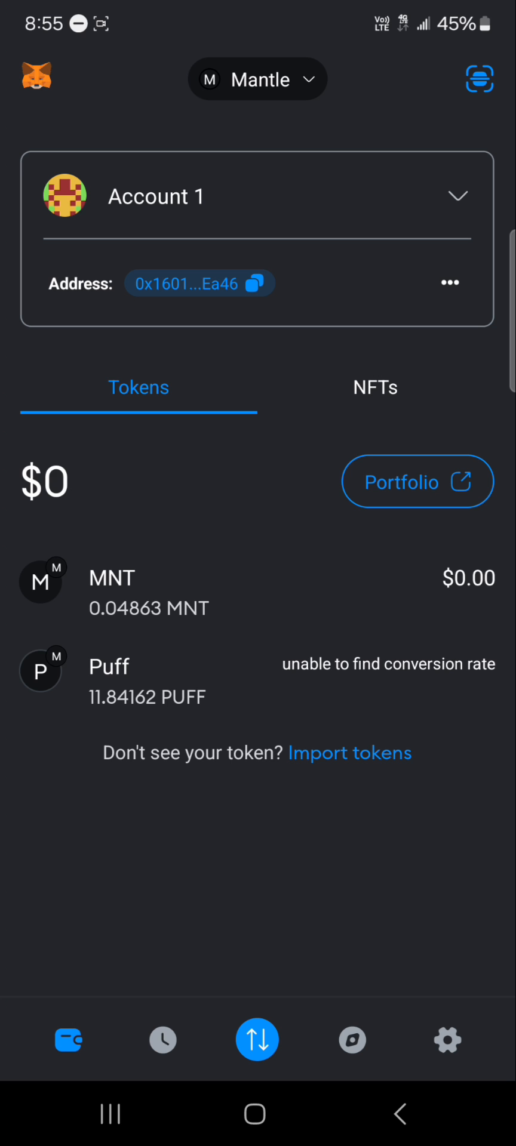
- Switch MetaMask to Ethereum Main Network and open the add-account options
click(257, 79)
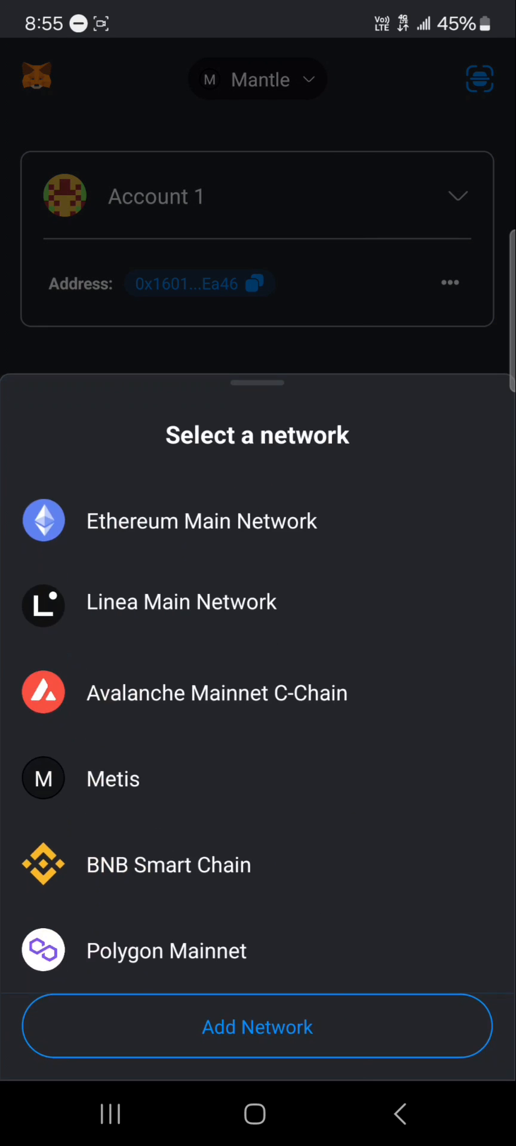
click(201, 521)
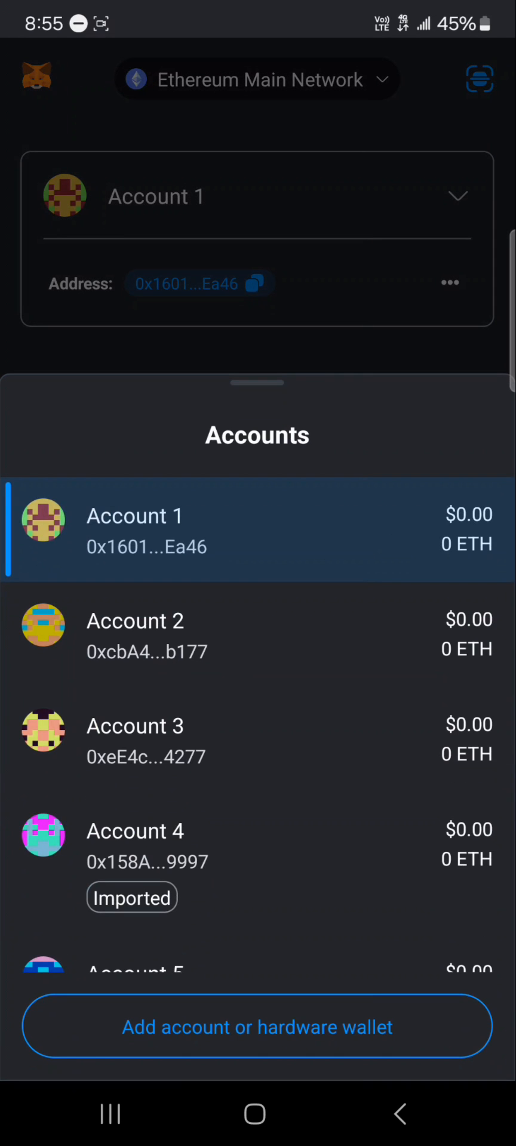
scroll(up, 3)
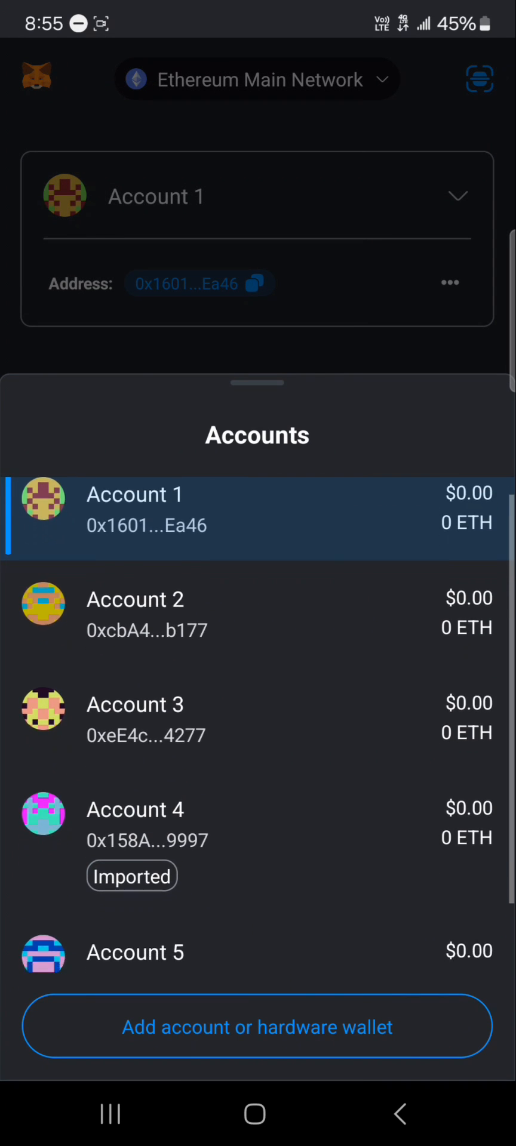
scroll(up, 3)
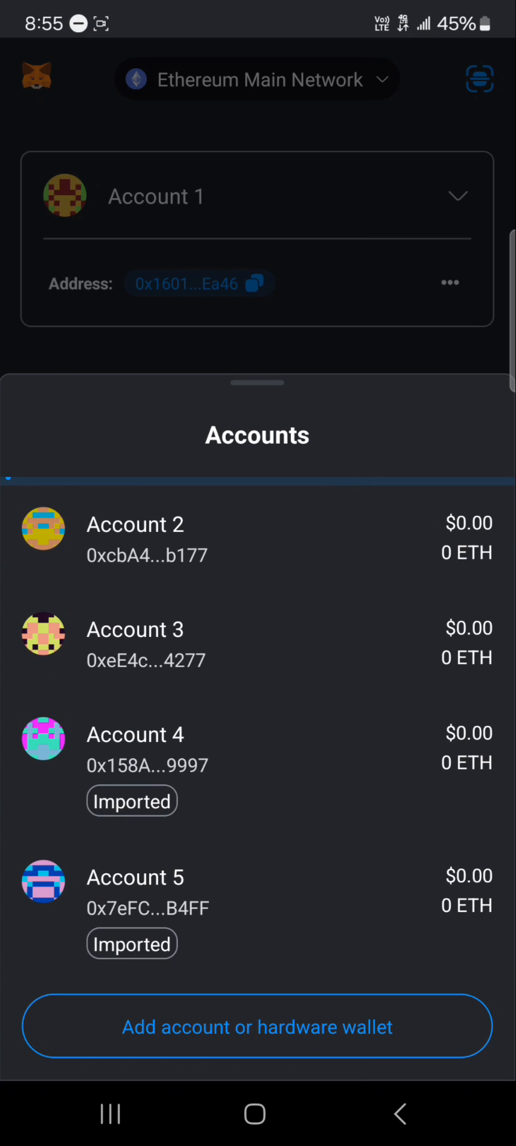
click(257, 1026)
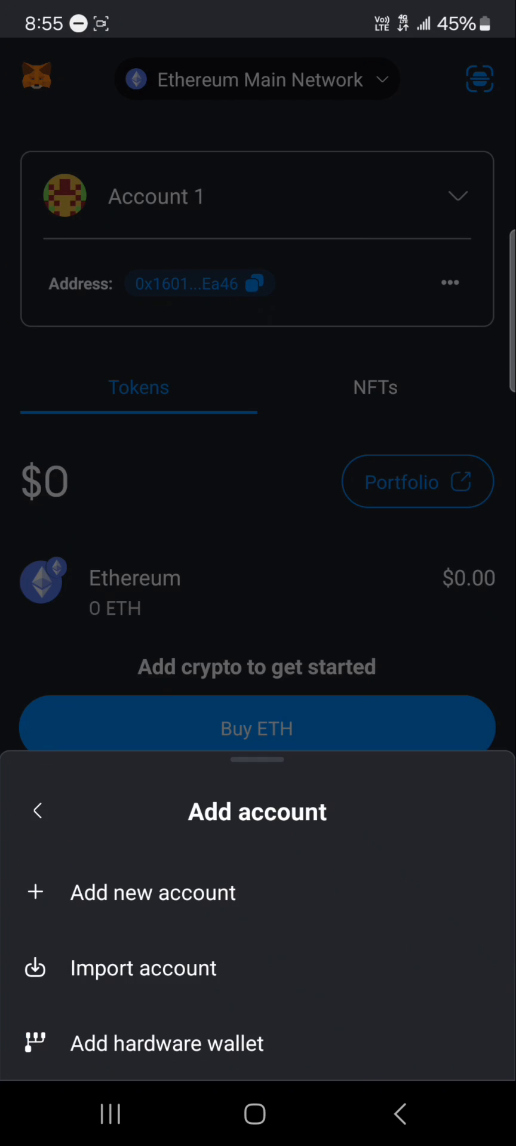
click(143, 967)
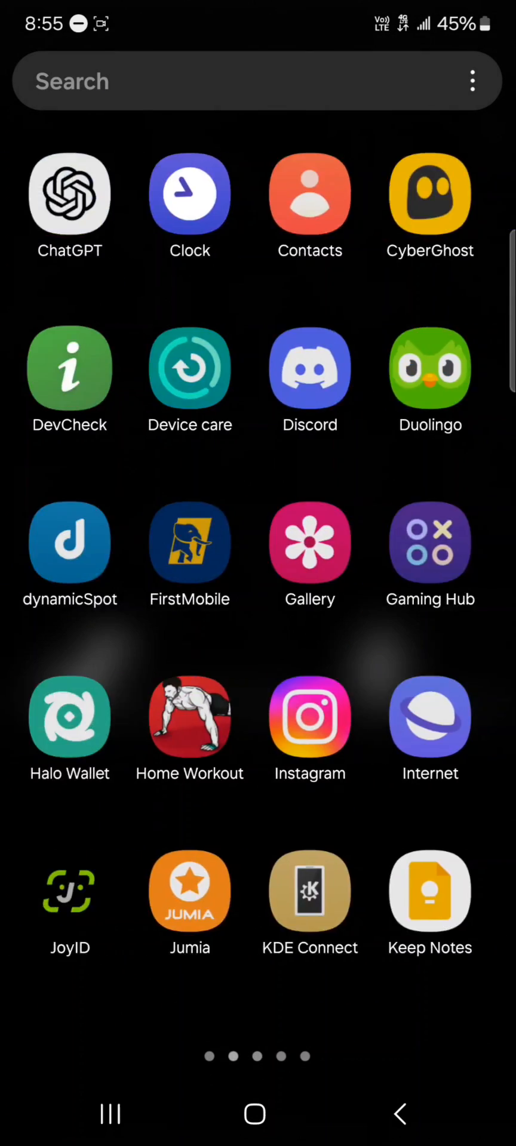
- Import the pasted private key as Account 6, then return to the home screen
click(69, 717)
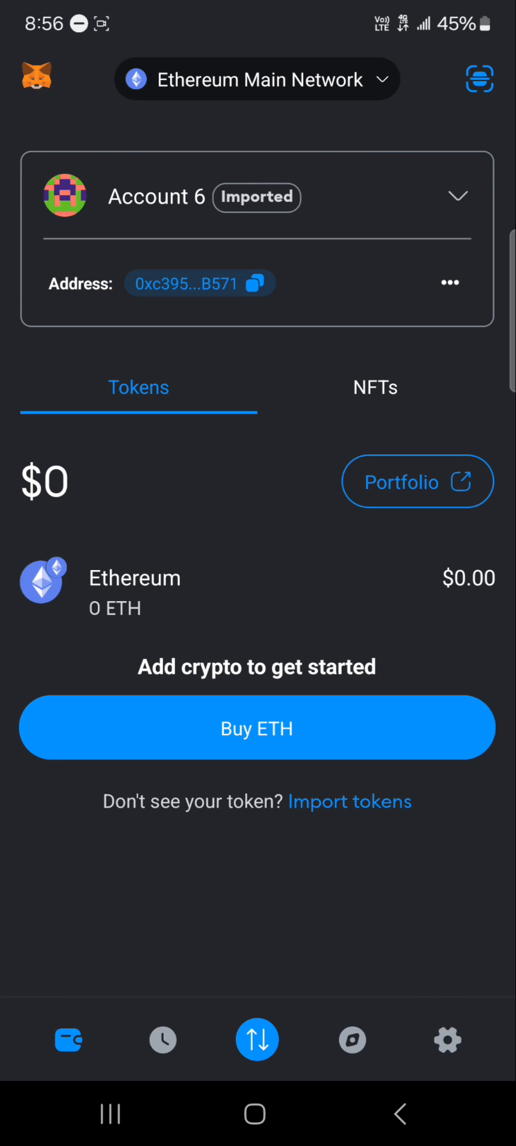
click(255, 1114)
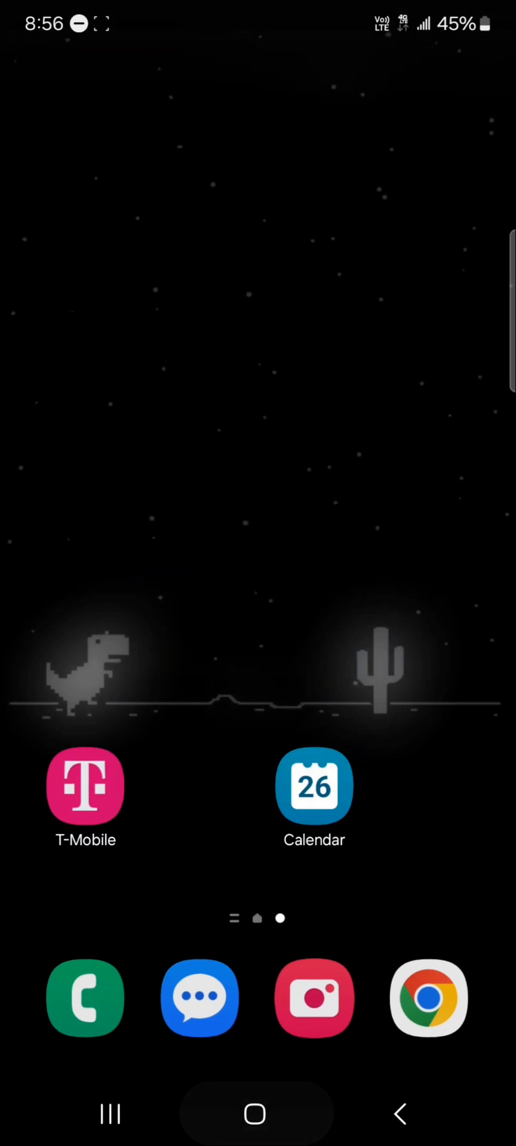